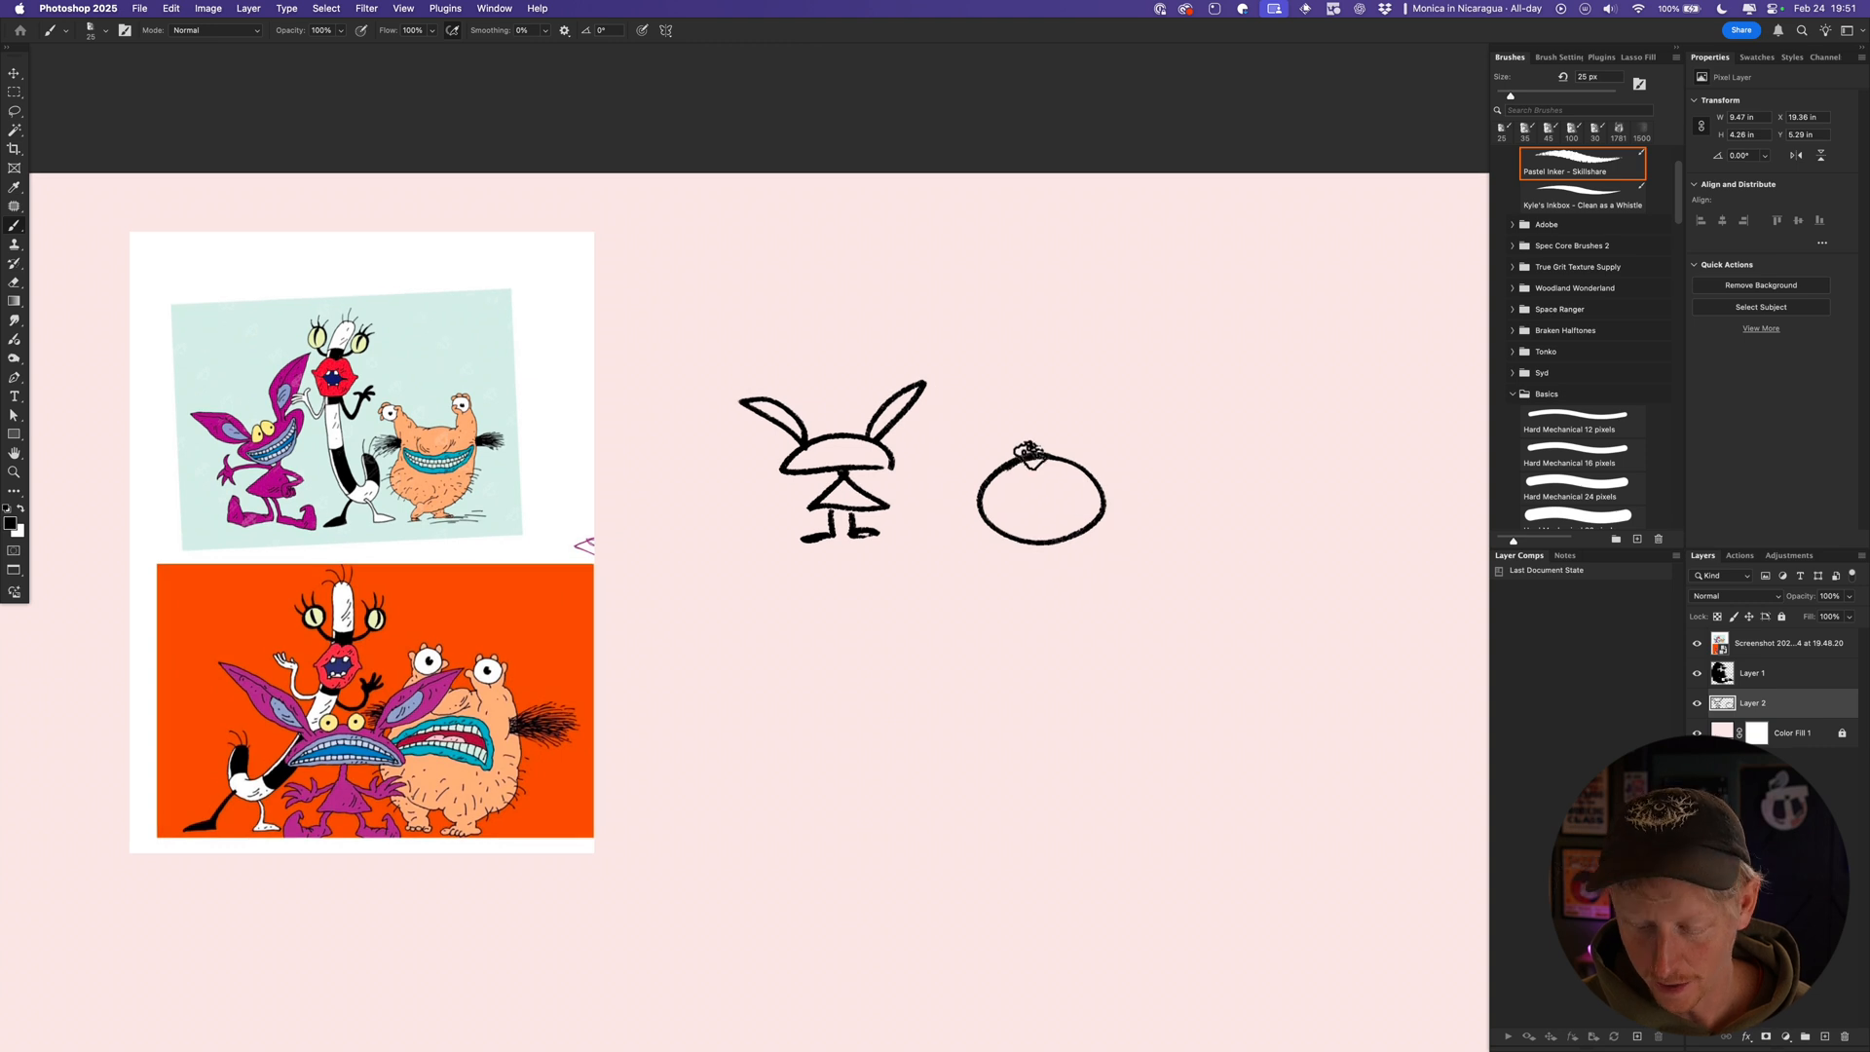
Sketch two eye stalks with round eyes atop the circular head sketch.
left_click_drag(1018, 428, 1067, 422)
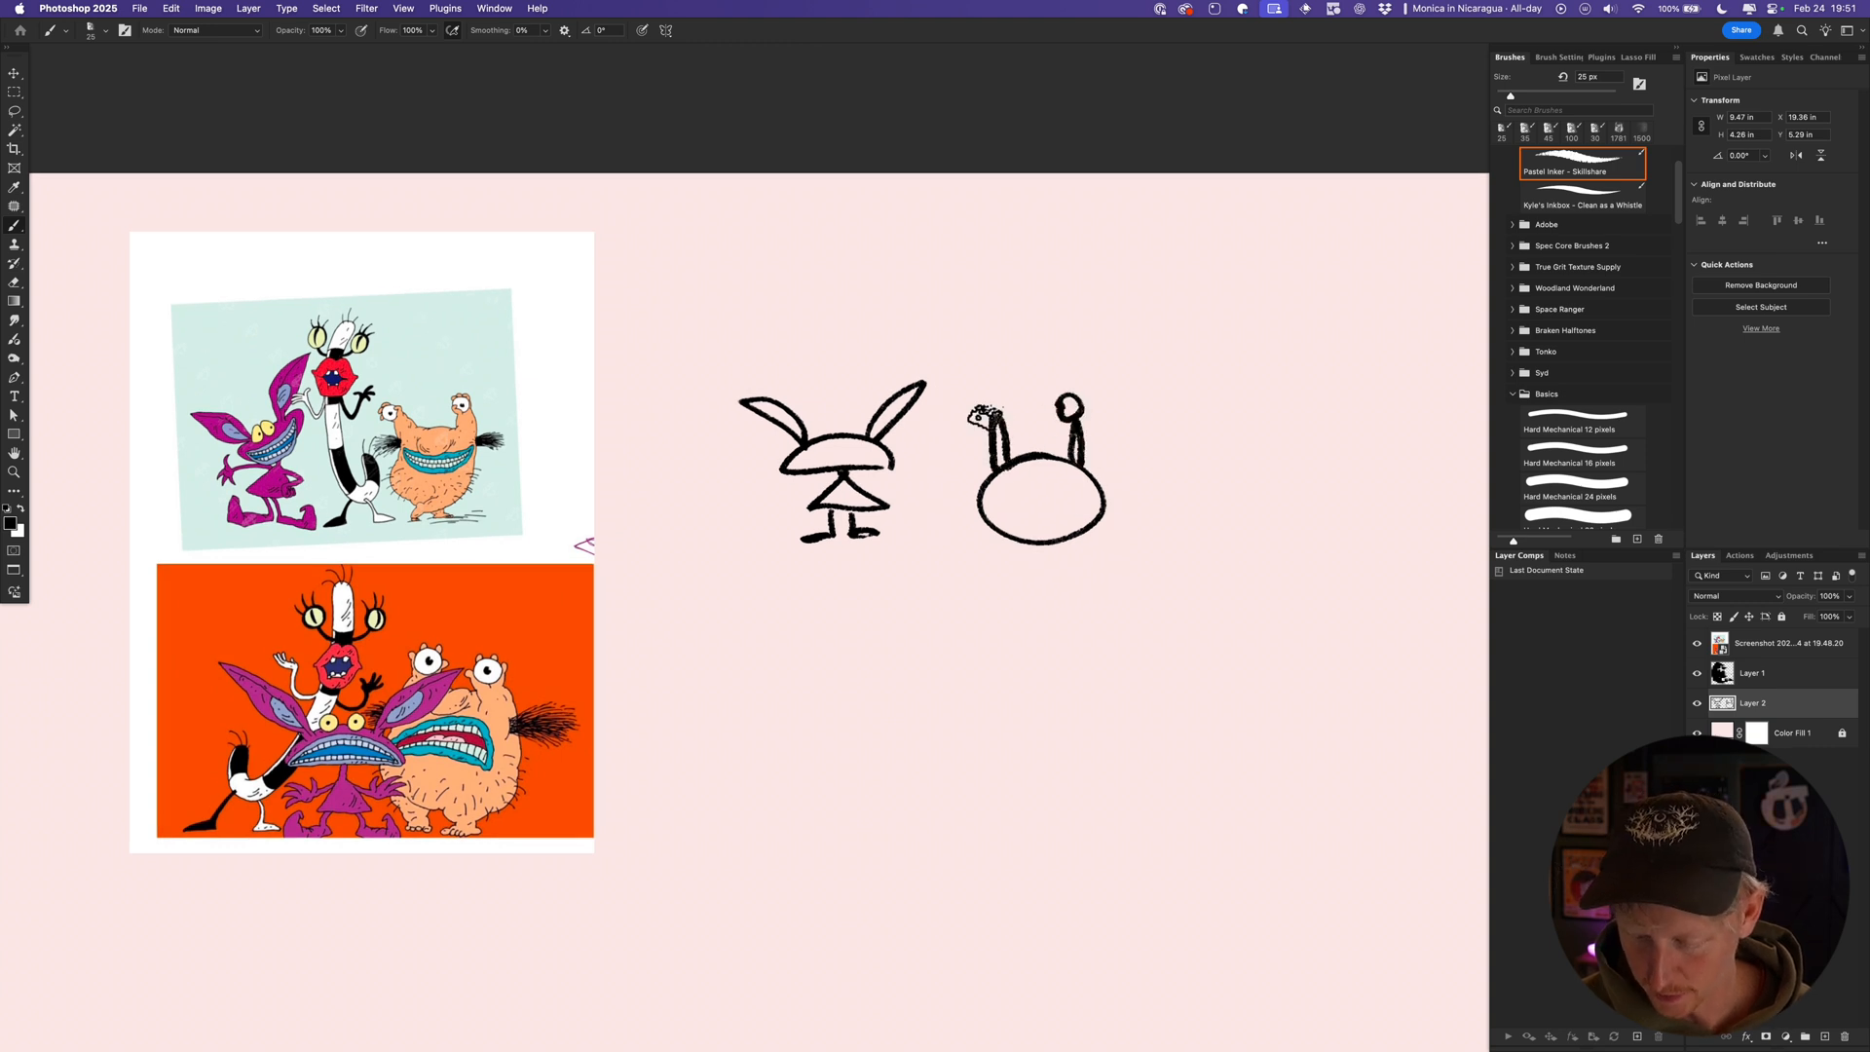
left_click_drag(1007, 551, 1079, 555)
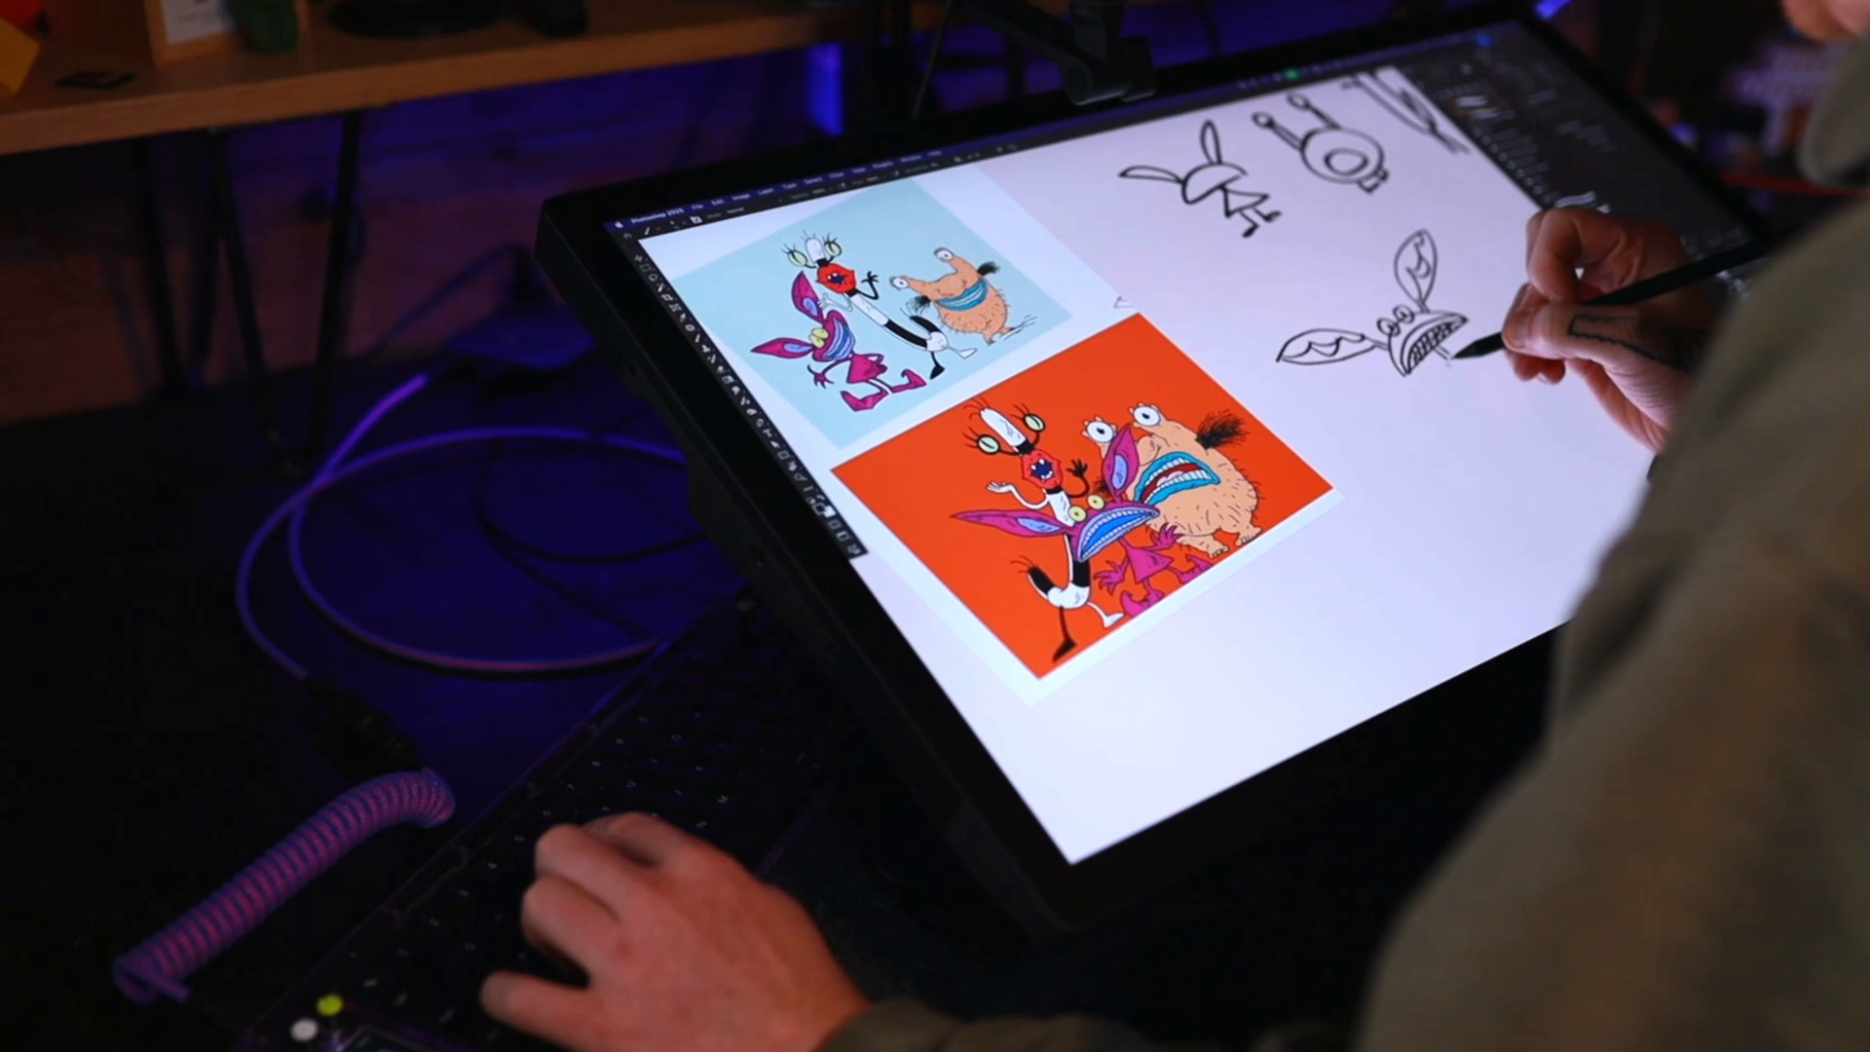
Sketch a wide-grinned monster head with large pointed ears beneath the others.
left_click_drag(1431, 358, 1515, 429)
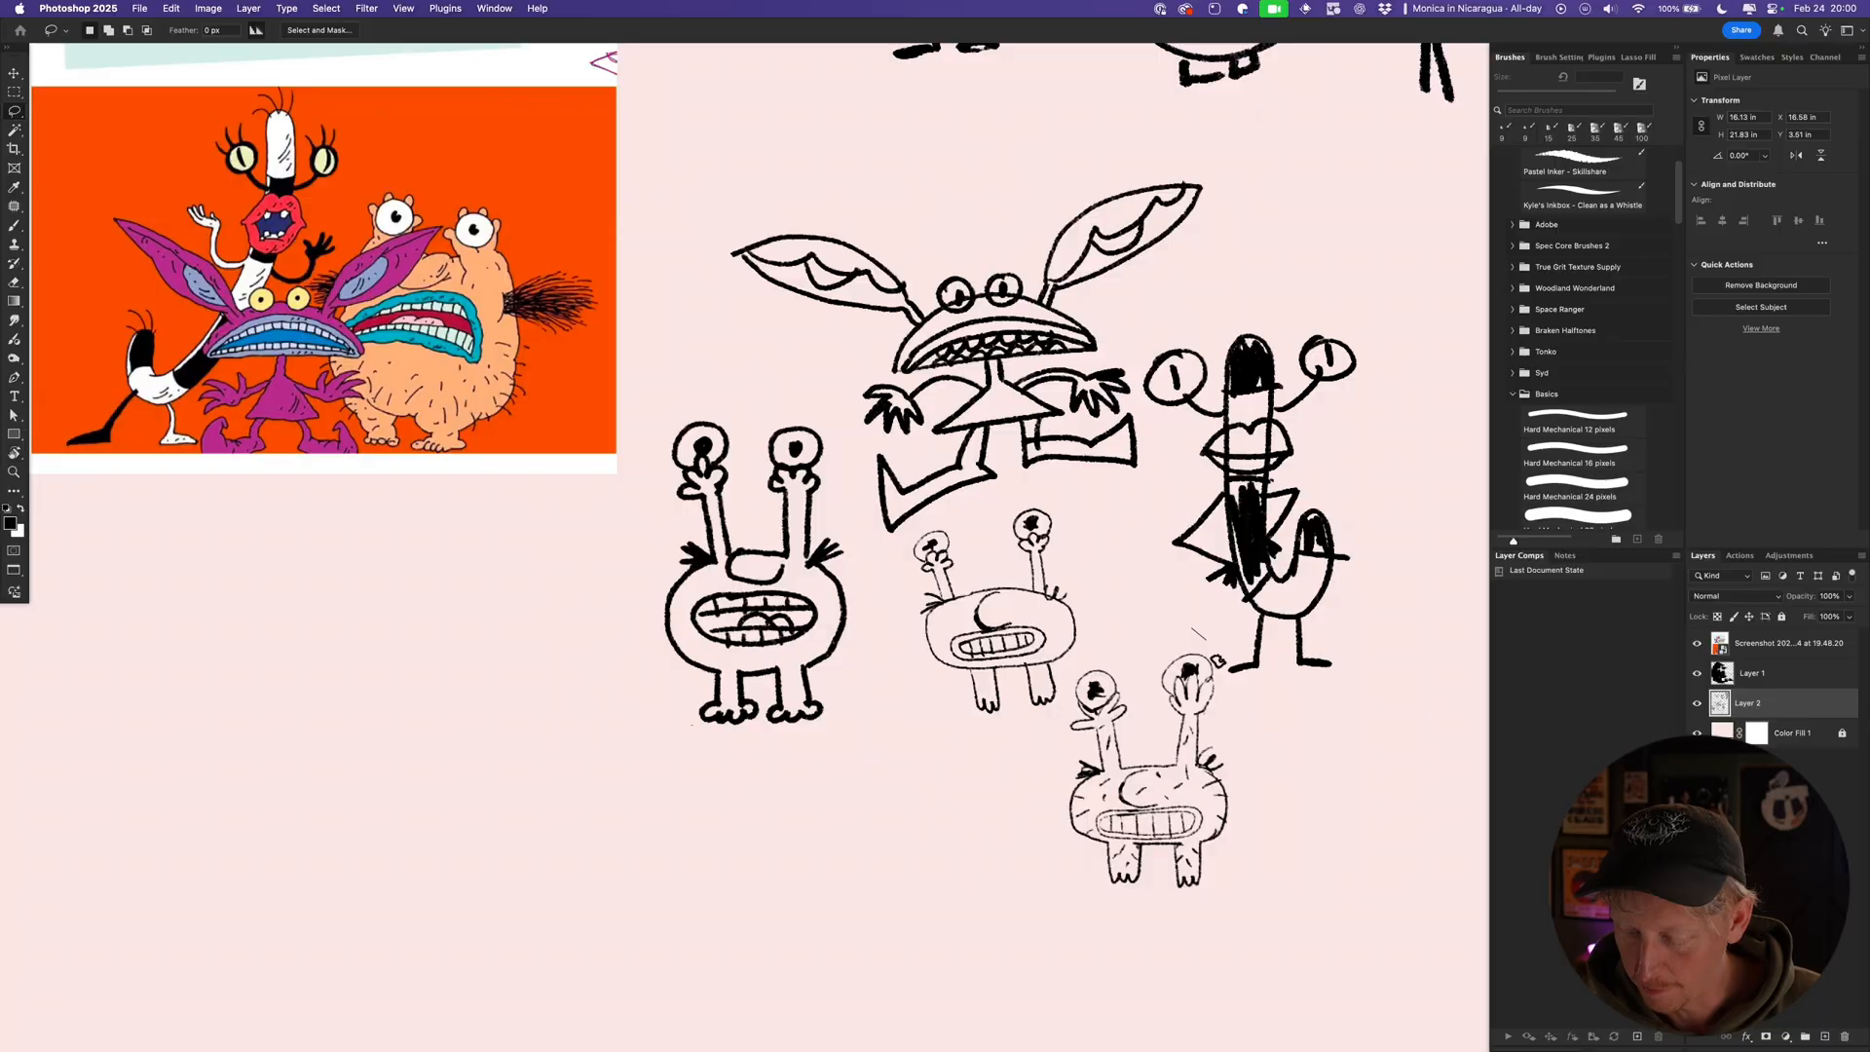
Reposition and scale the monster sketches into a group beside the references.
left_click_drag(1145, 792, 506, 775)
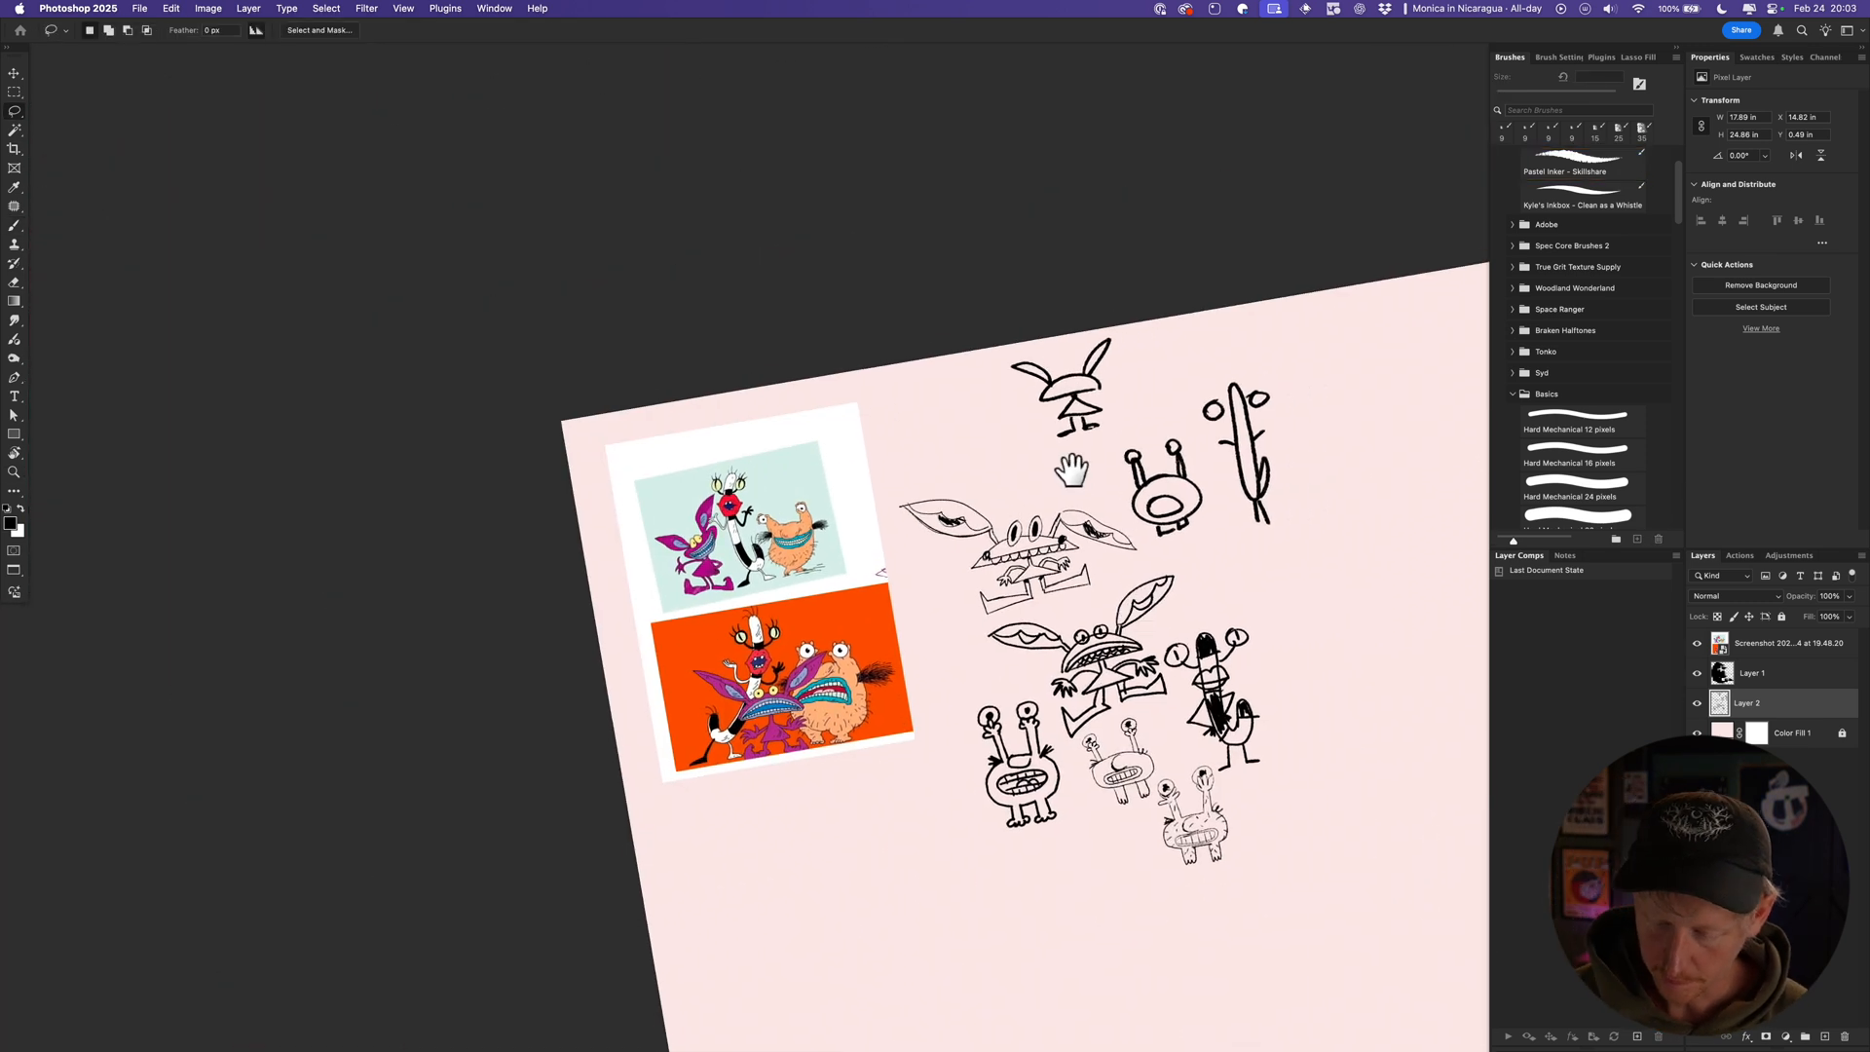
left_click_drag(1067, 470, 1056, 579)
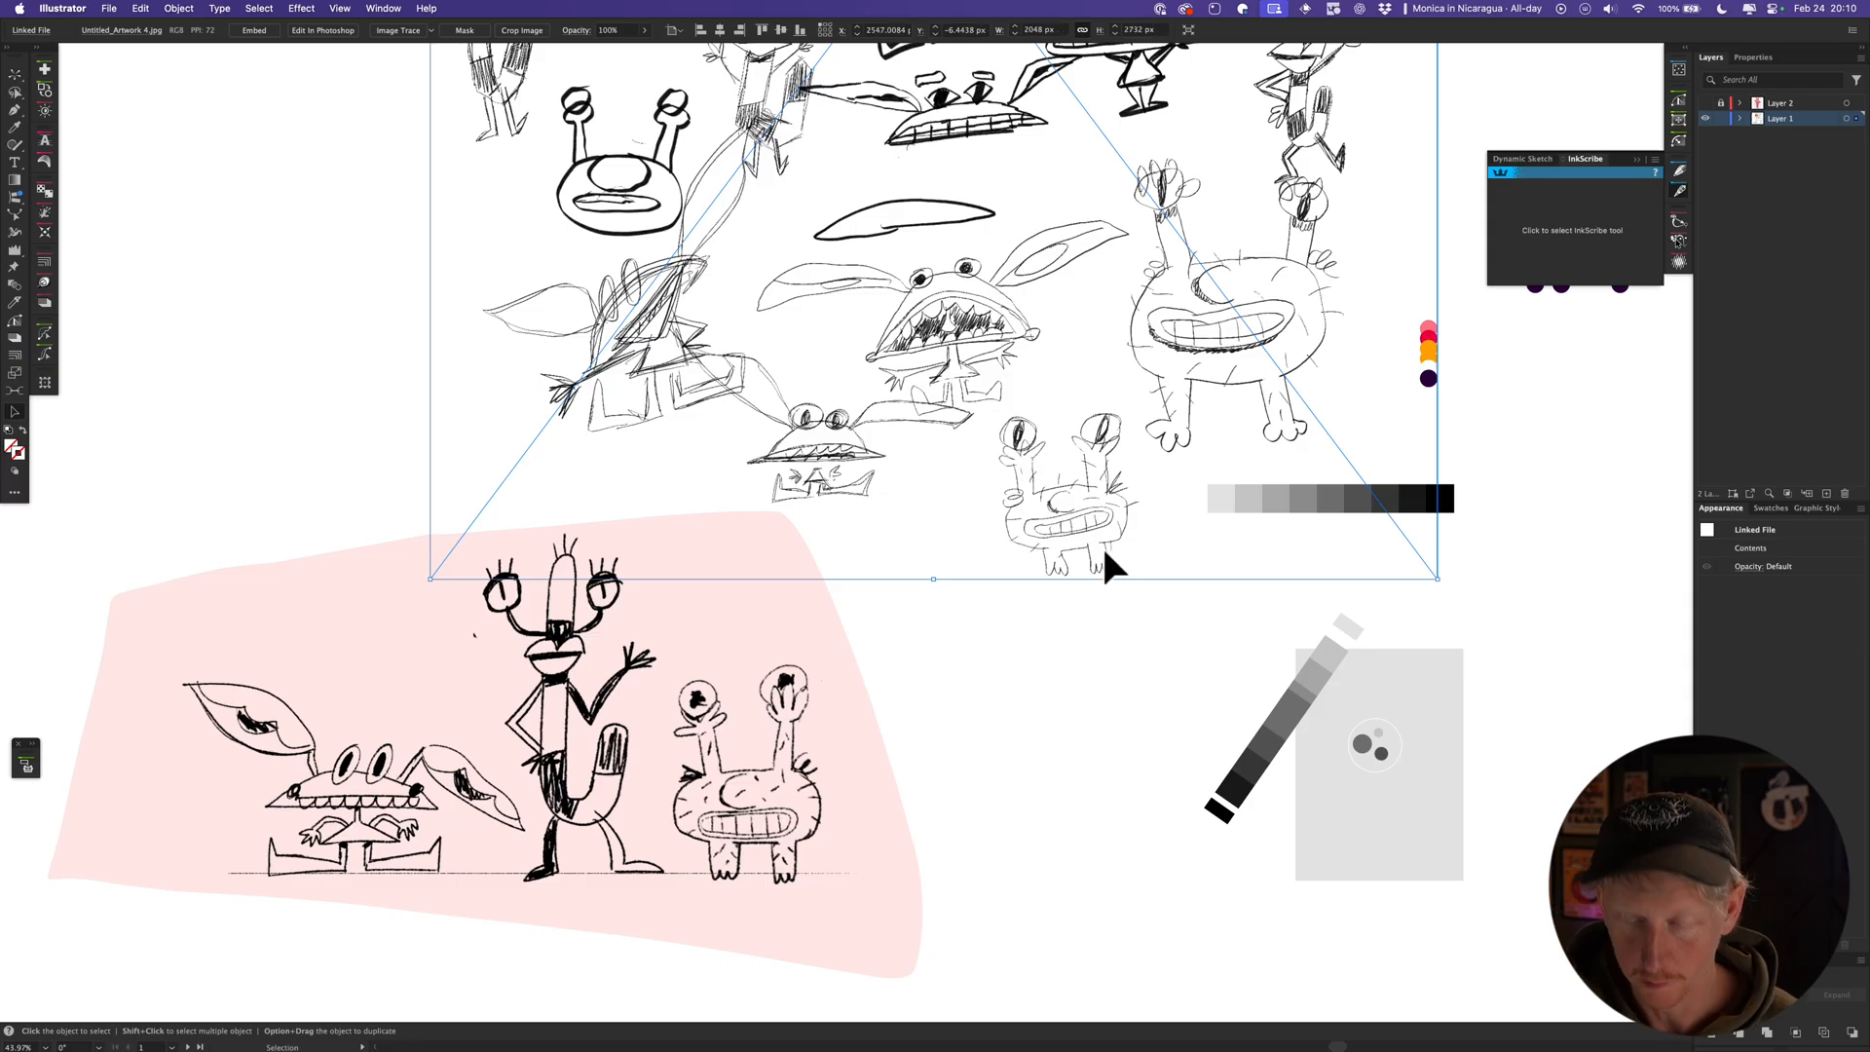
Fade the placed sketch to 20% opacity and zoom onto the four-eyed monster.
left_click(610, 29)
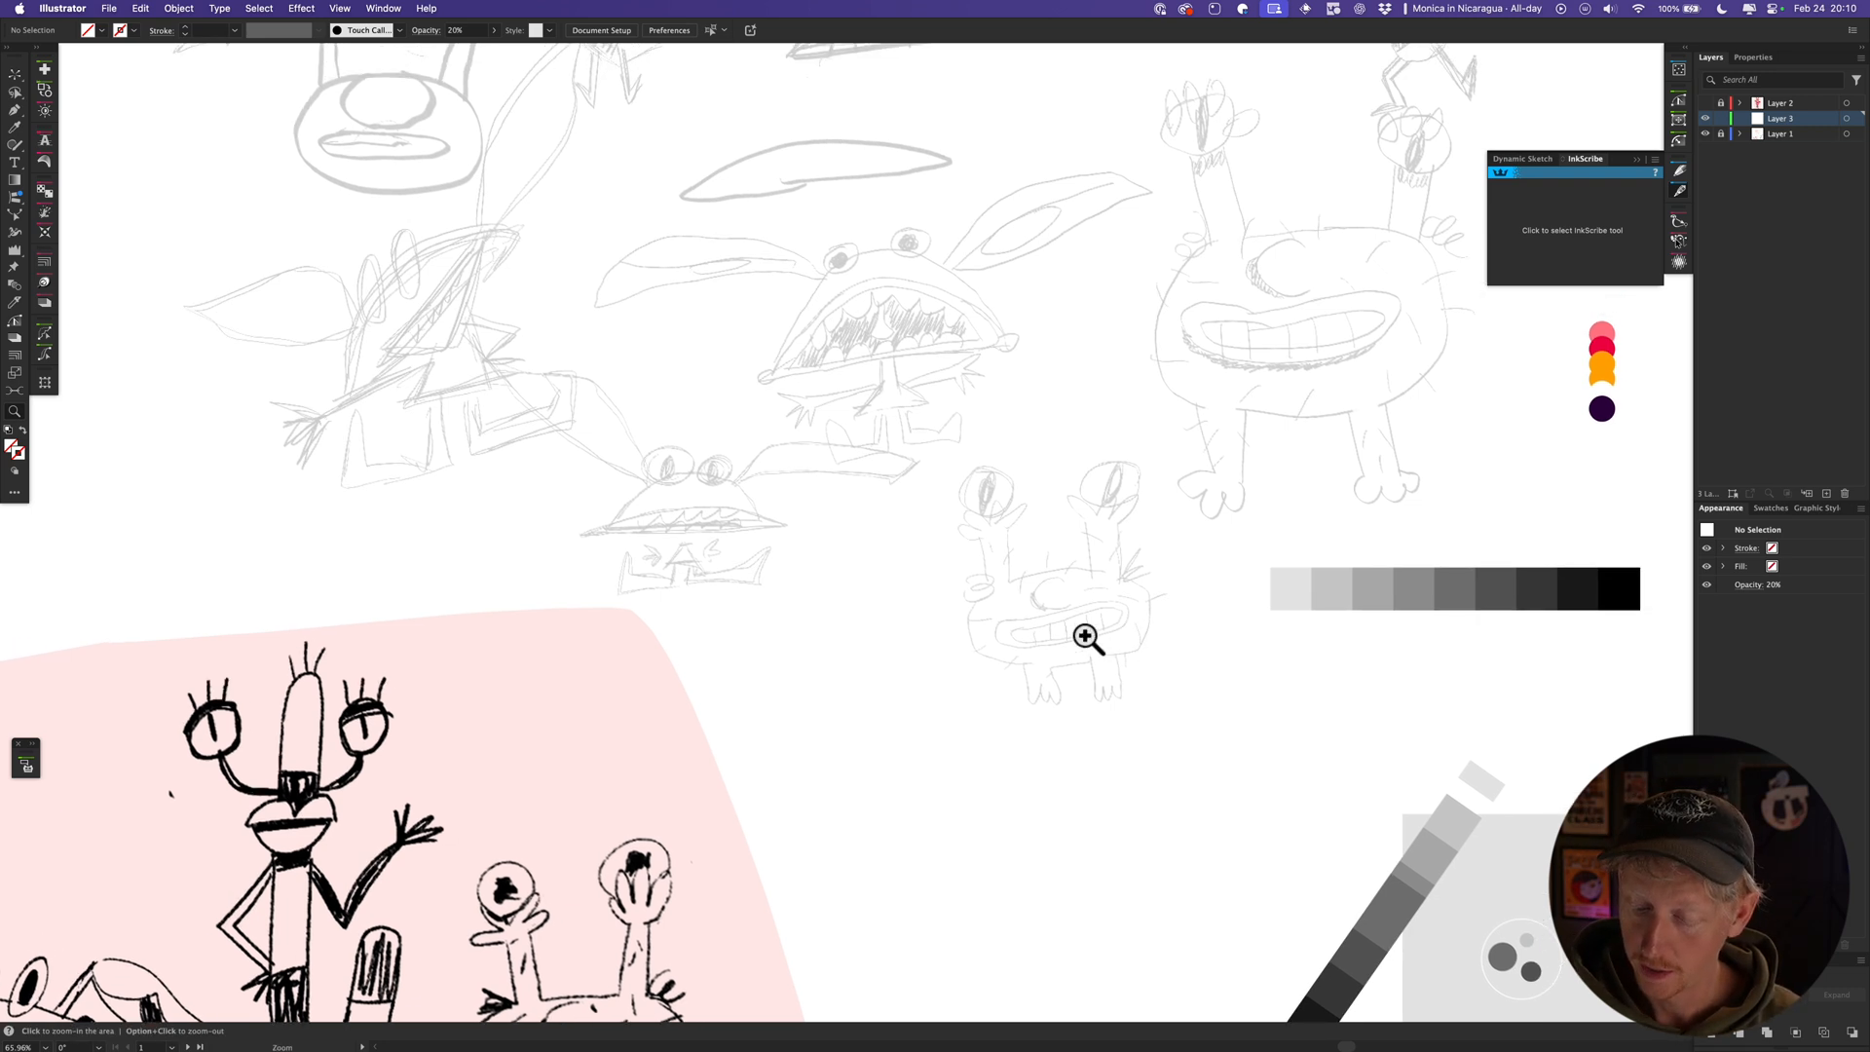
left_click(1085, 636)
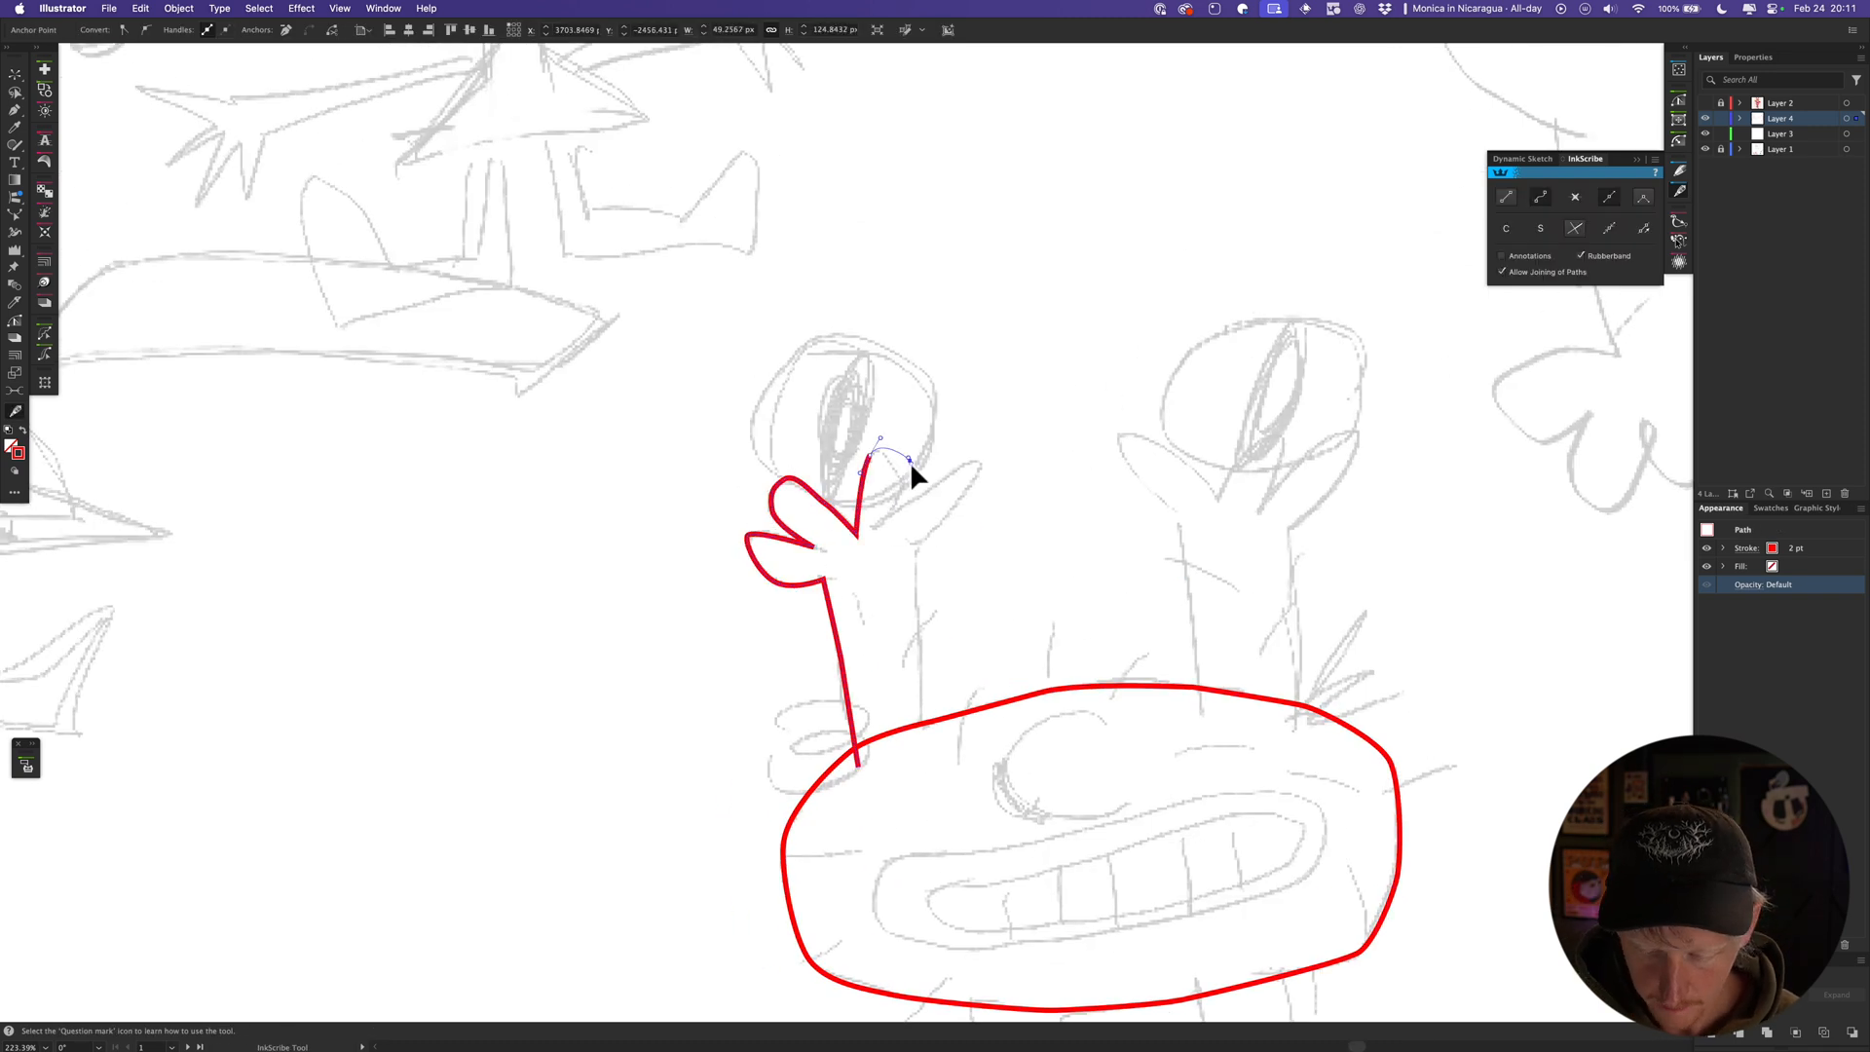